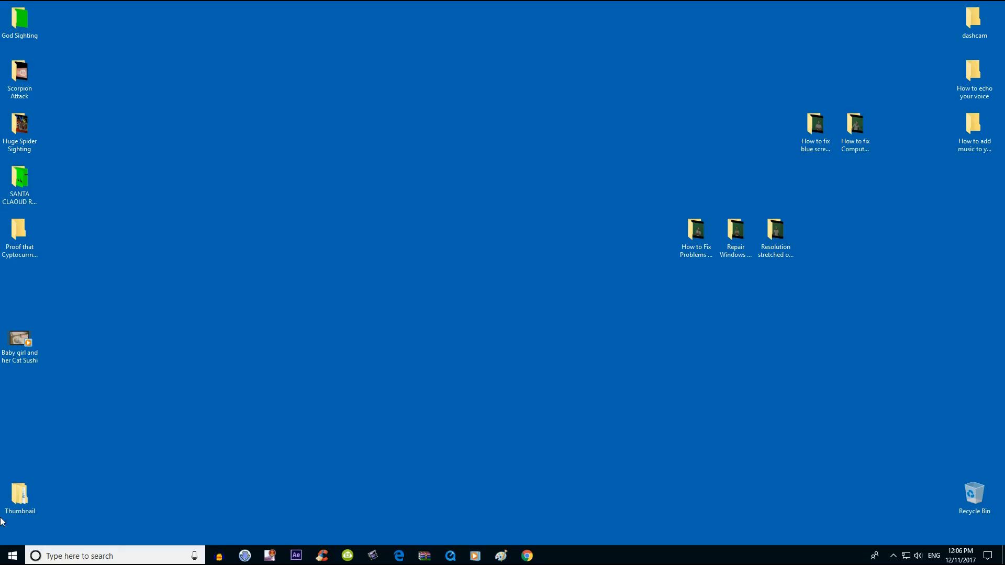
Step: Find Device Manager through Windows search and launch it
{"action": "left_click", "coordinate": [11, 555]}
{"action": "type", "text": "device manager"}
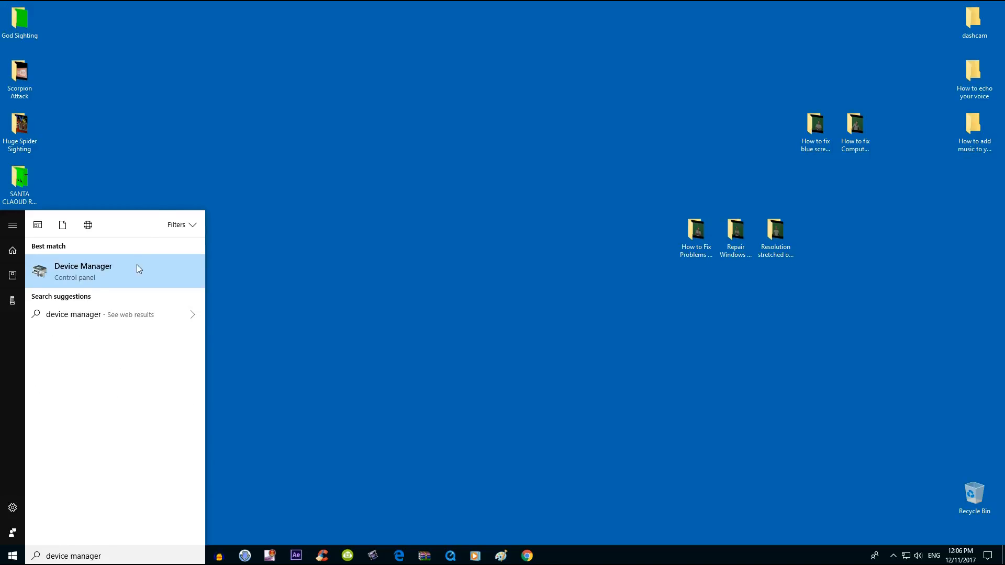
{"action": "left_click", "coordinate": [83, 270]}
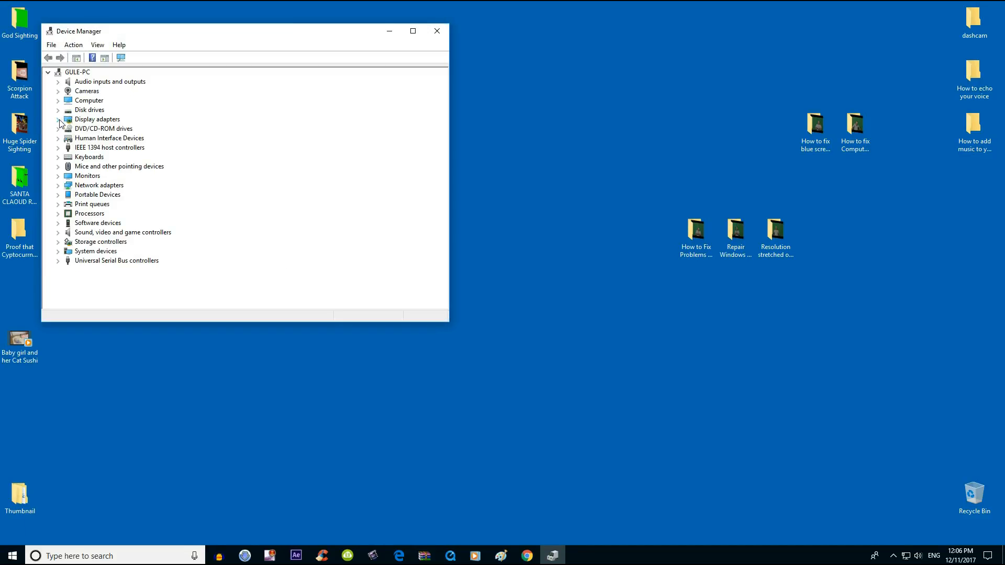
Step: Expand Display adapters and select the AMD Radeon HD 5450 adapter
{"action": "left_click", "coordinate": [96, 118]}
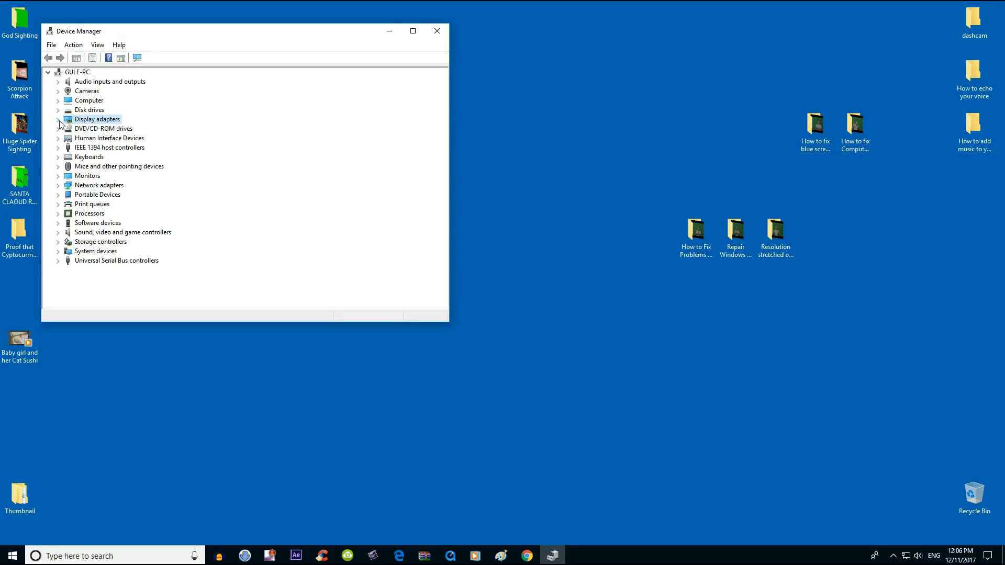
{"action": "left_click", "coordinate": [58, 119]}
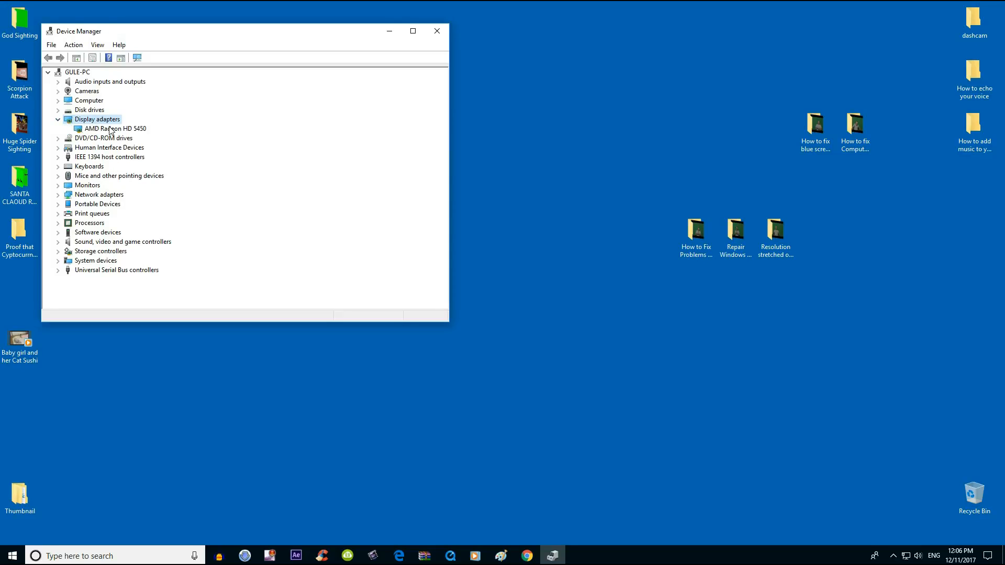
{"action": "left_click", "coordinate": [115, 128]}
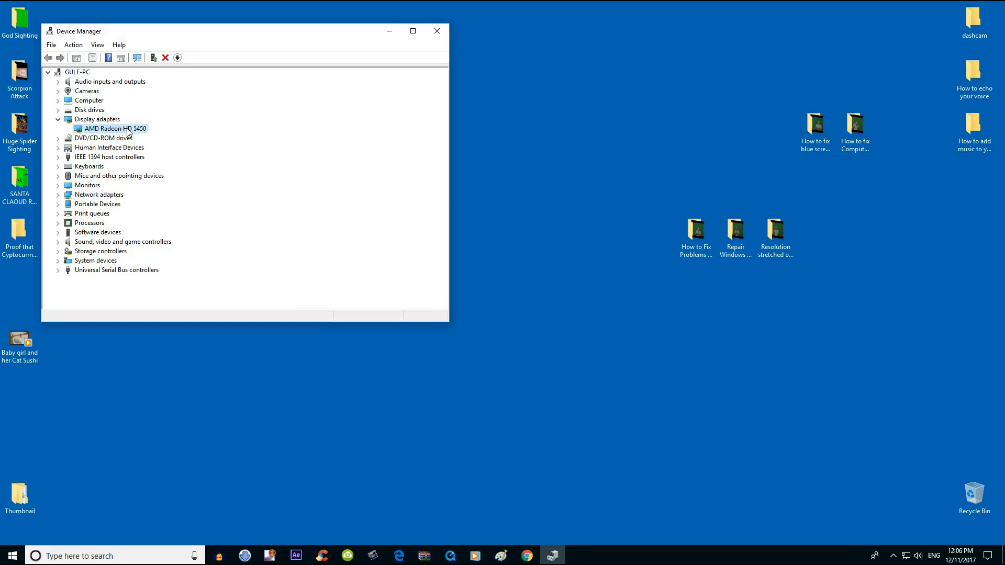
Step: Start Update driver for the AMD Radeon HD 5450, browsing manually to the list of compatible drivers
{"action": "right_click", "coordinate": [114, 127]}
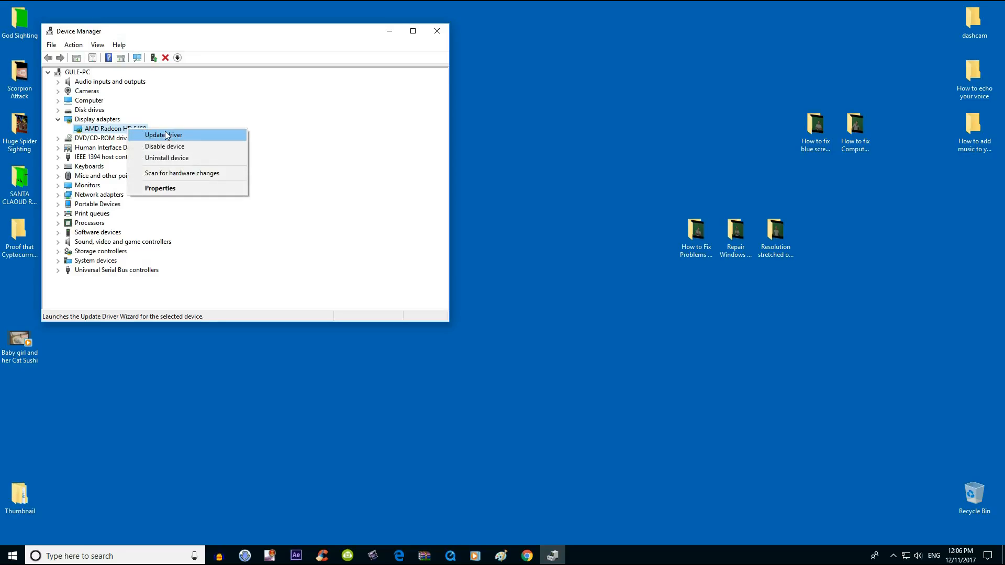
{"action": "left_click", "coordinate": [163, 135]}
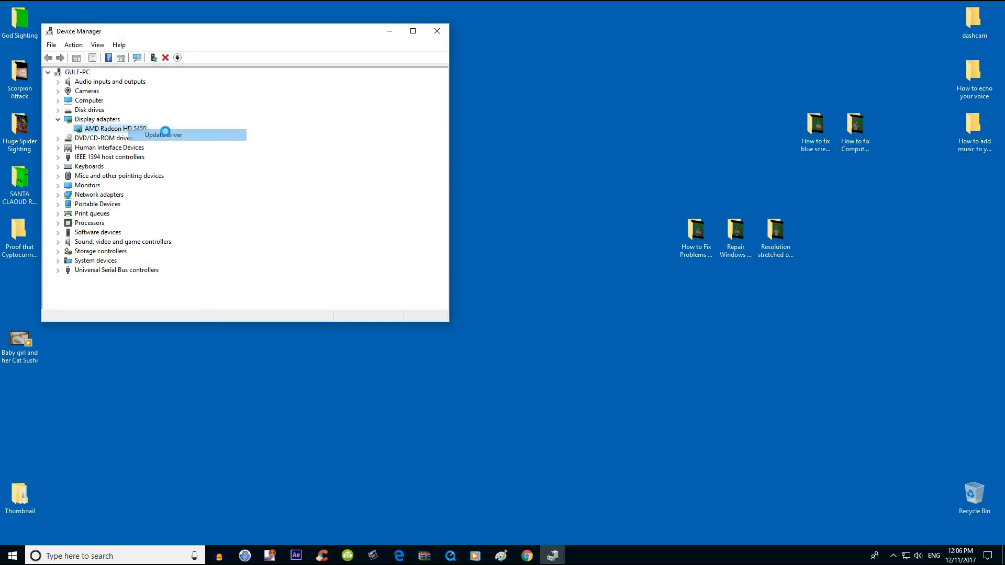
{"action": "left_click", "coordinate": [164, 135]}
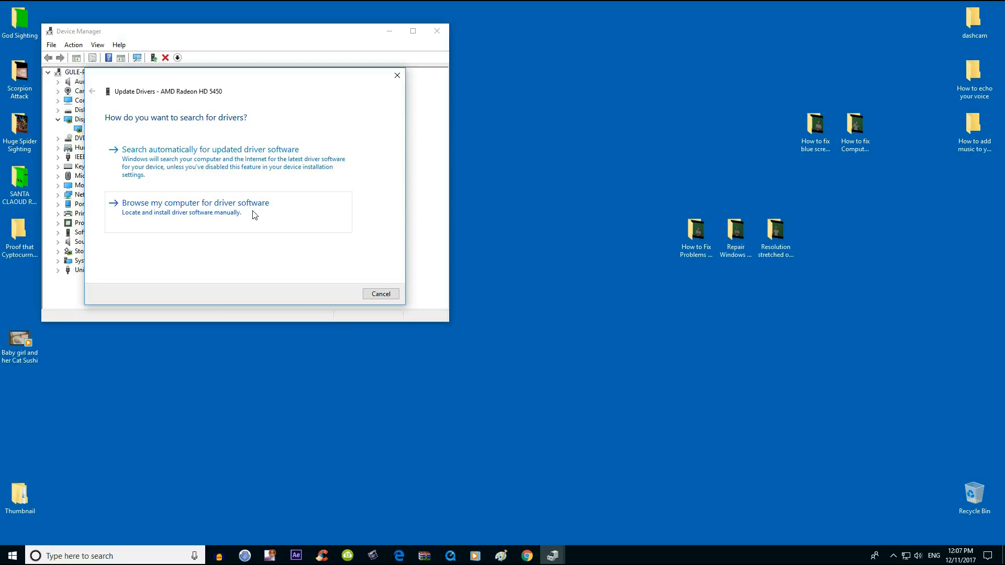
{"action": "left_click", "coordinate": [195, 202]}
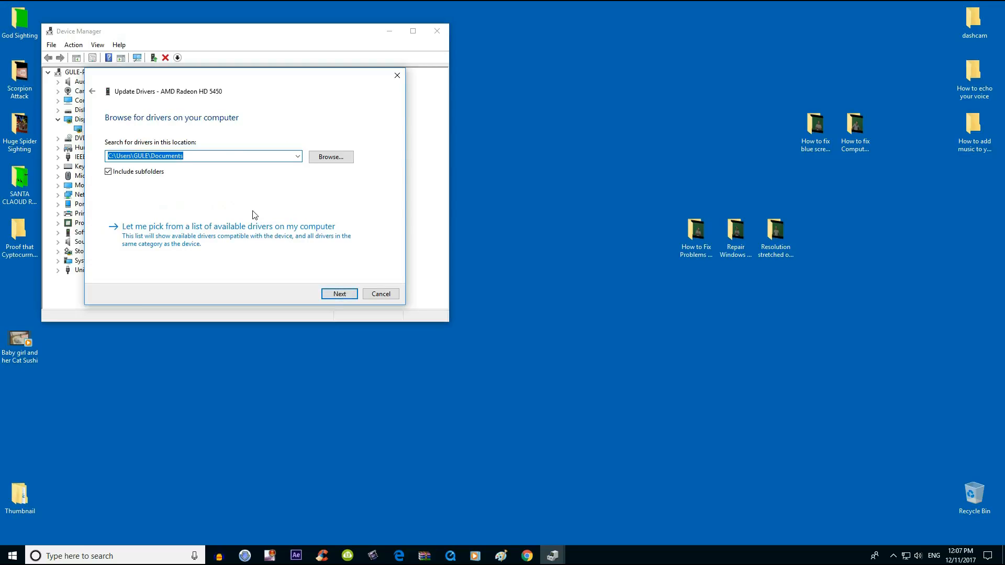
{"action": "mouse_move", "coordinate": [224, 193]}
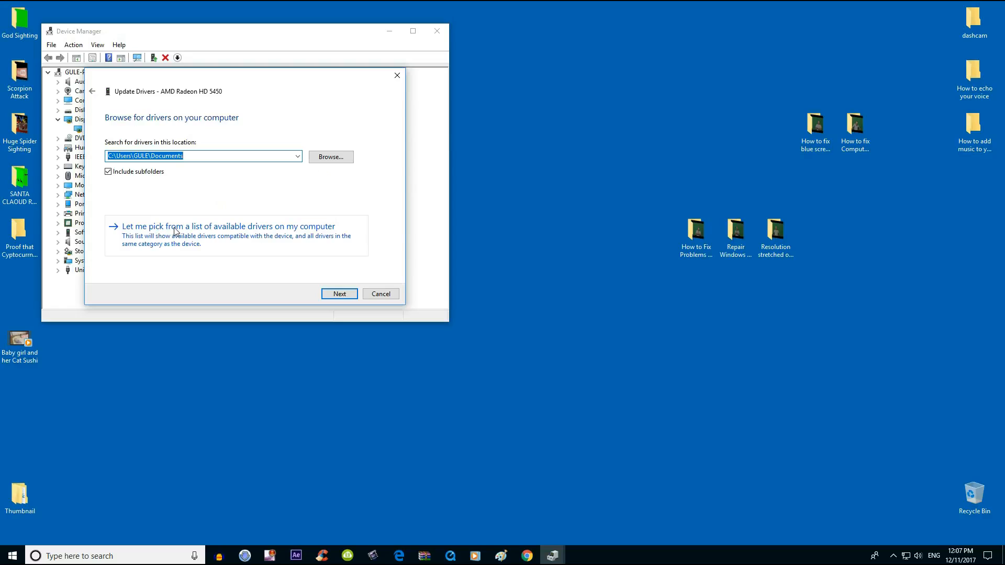
{"action": "mouse_move", "coordinate": [205, 232]}
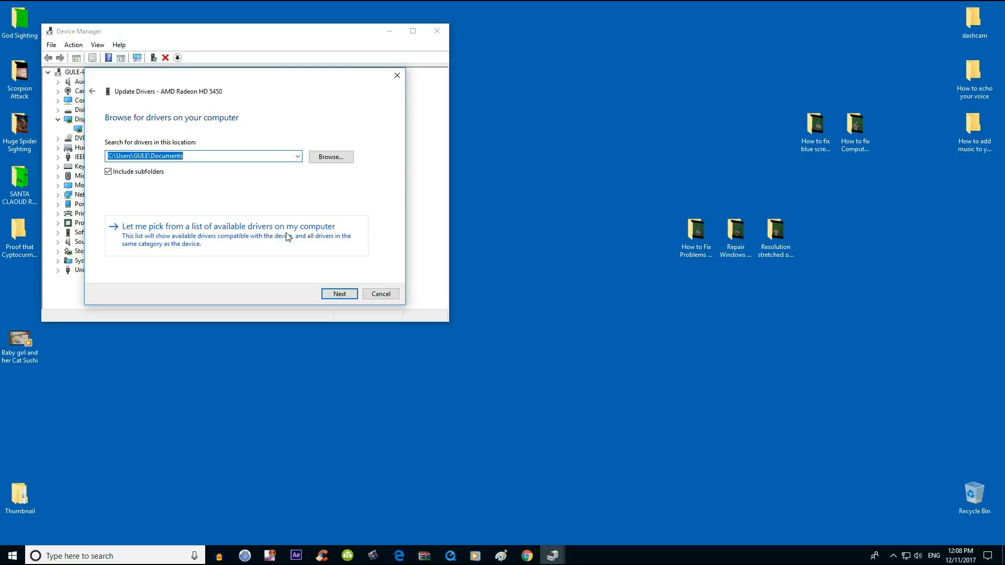
{"action": "left_click", "coordinate": [228, 226]}
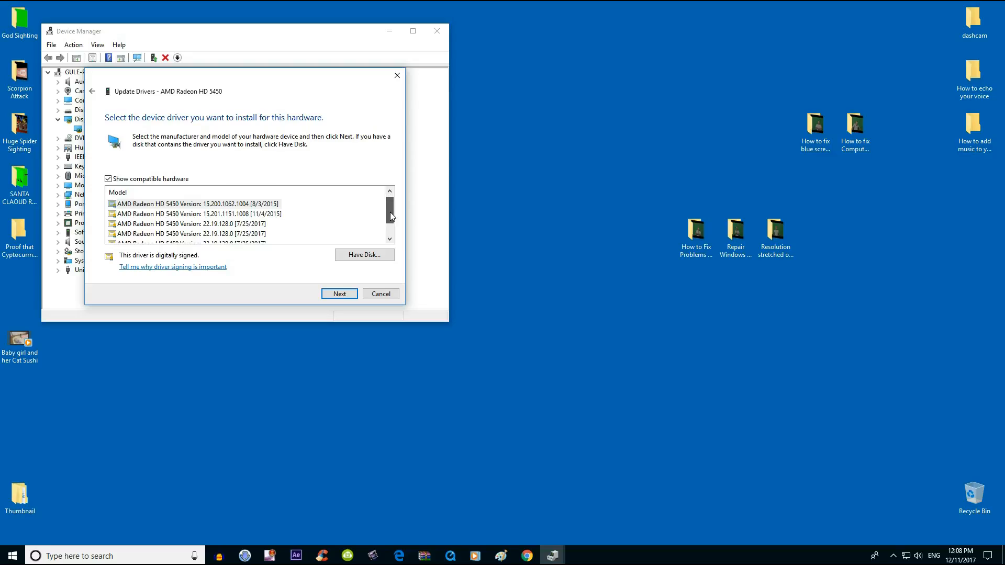
Step: Choose driver Version 22.19.128.0 [7/25/2017] from the list and install it
{"action": "scroll", "scroll_direction": "down", "scroll_amount": 3}
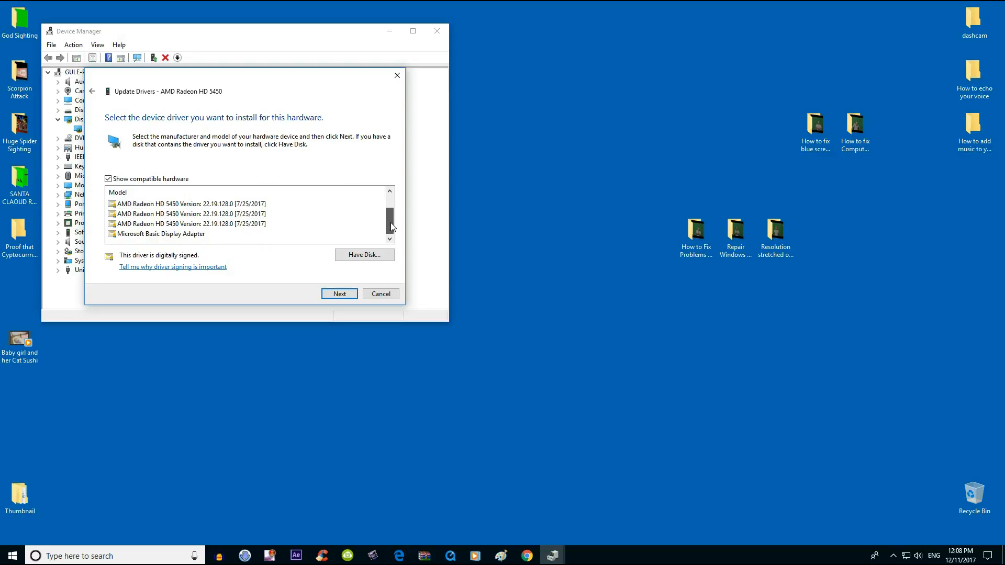
{"action": "mouse_move", "coordinate": [241, 229]}
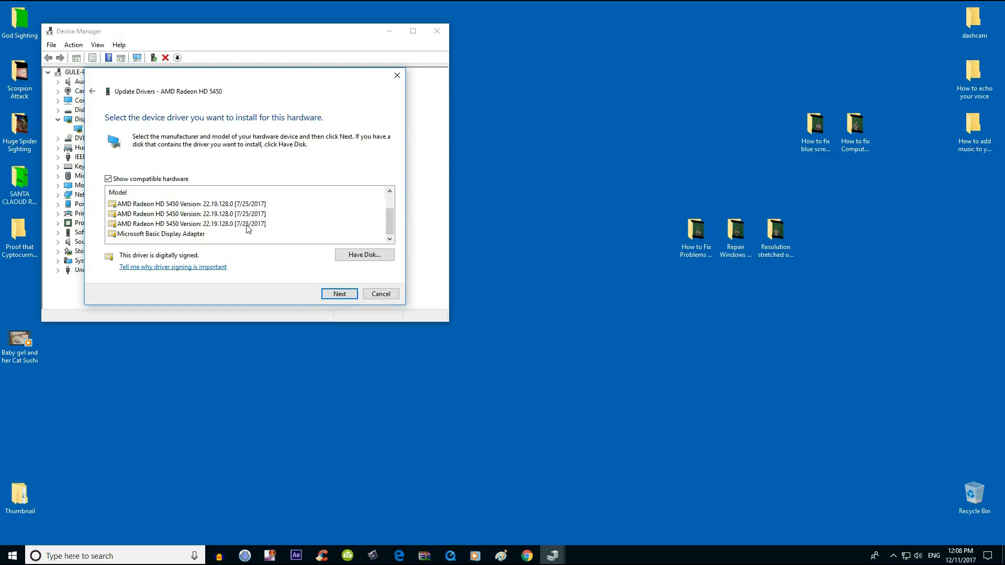
{"action": "mouse_move", "coordinate": [258, 230]}
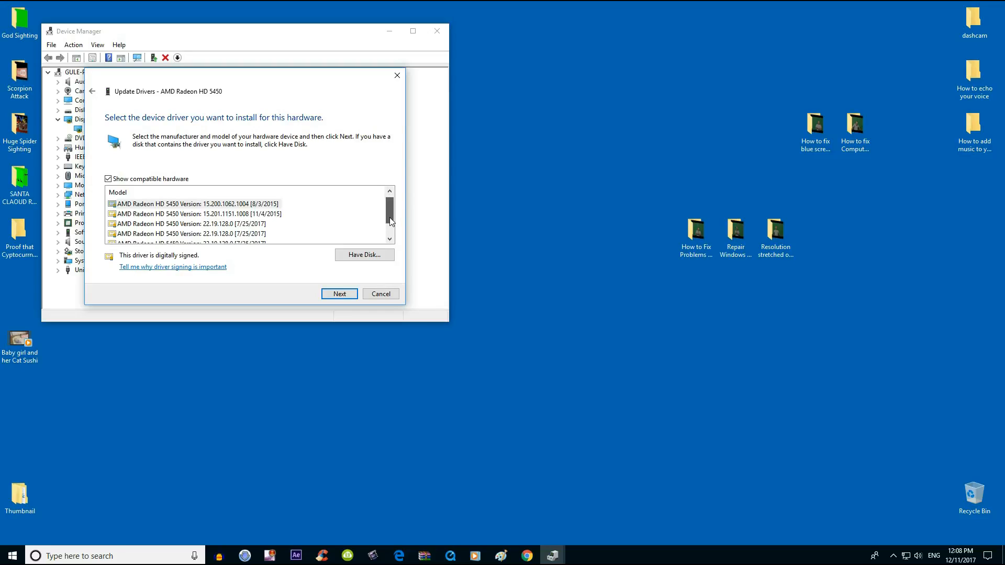
{"action": "scroll", "scroll_direction": "down", "scroll_amount": 3}
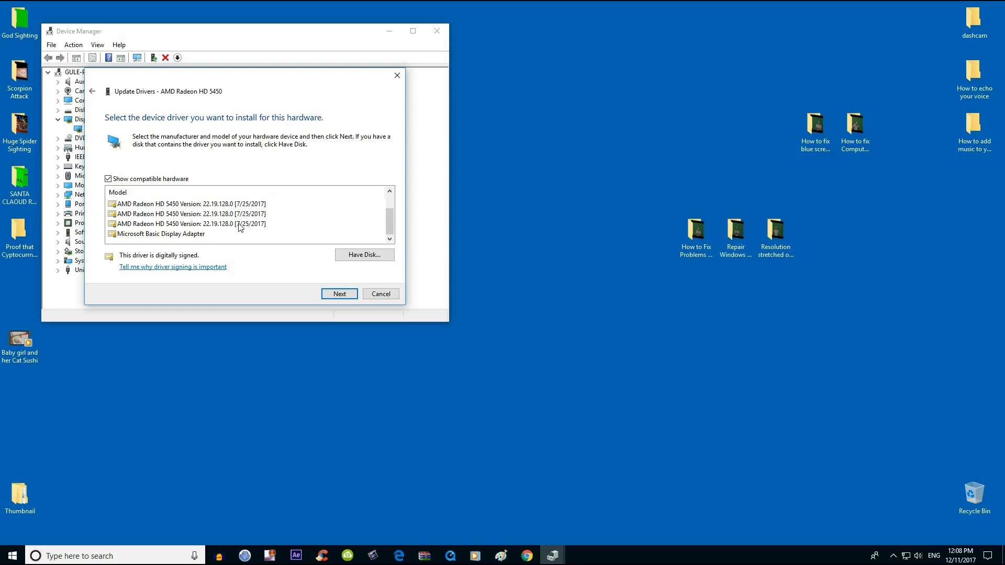
{"action": "left_click", "coordinate": [190, 224]}
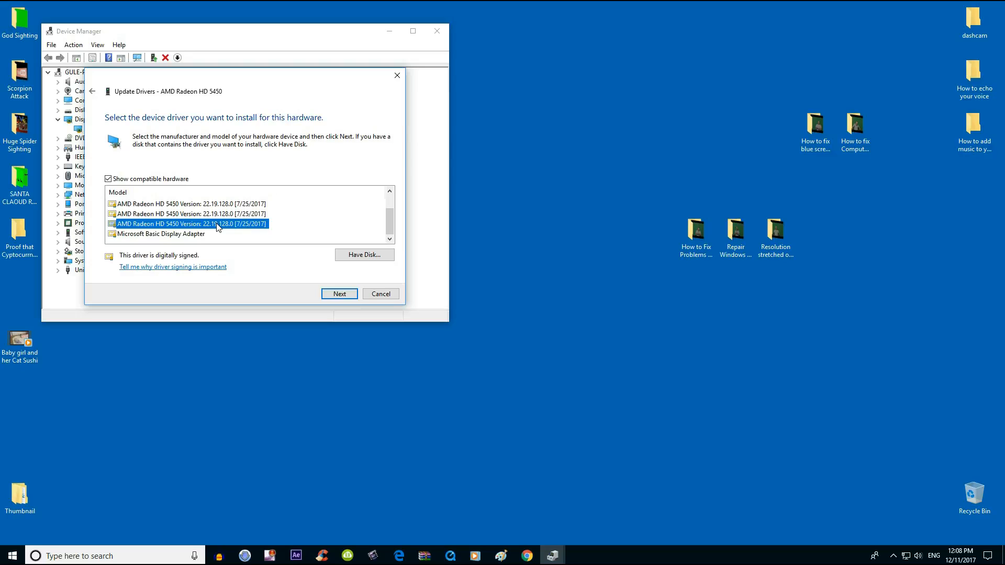
{"action": "left_click", "coordinate": [339, 293]}
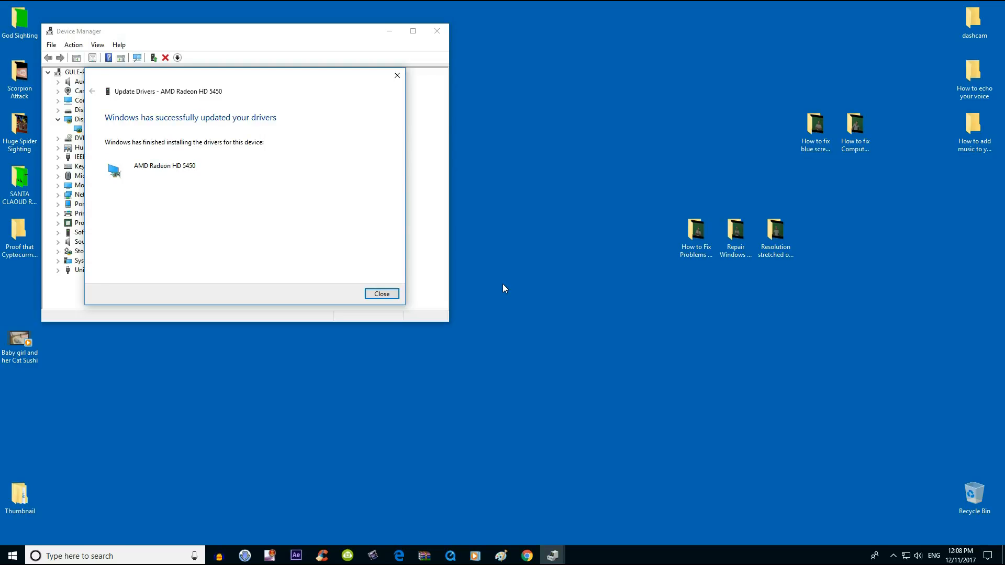
Step: Close the 'Windows has successfully updated your drivers' confirmation
{"action": "left_click", "coordinate": [381, 294]}
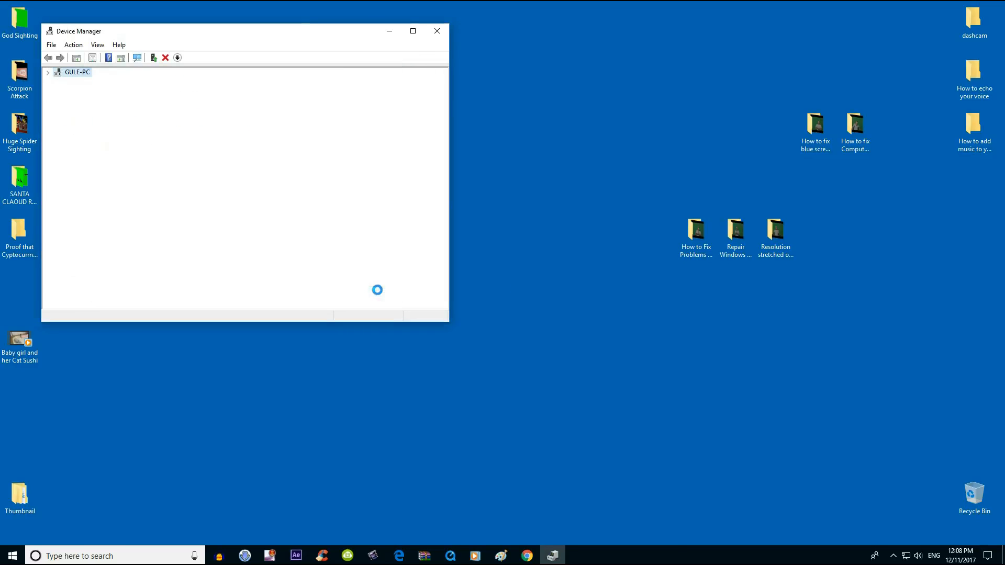